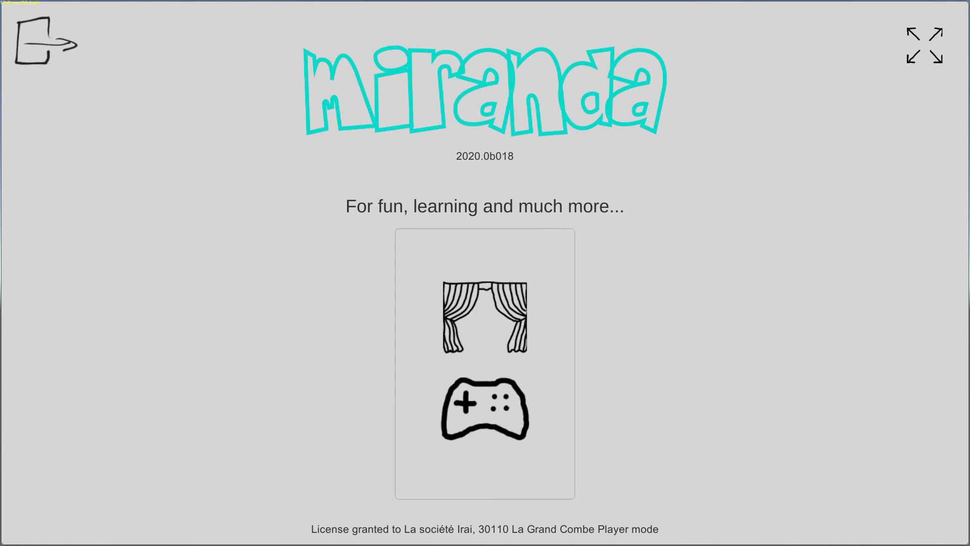
mouse_move(555, 497)
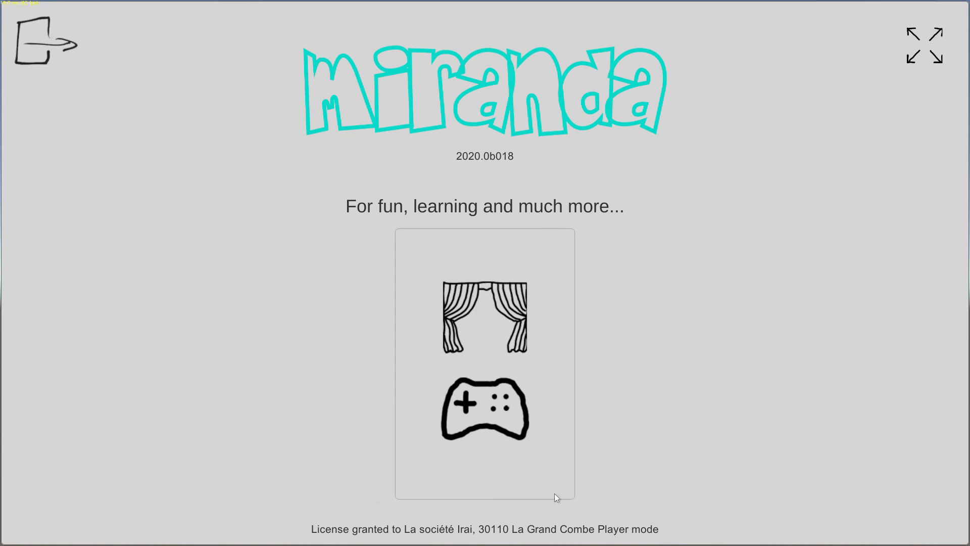
mouse_move(526, 500)
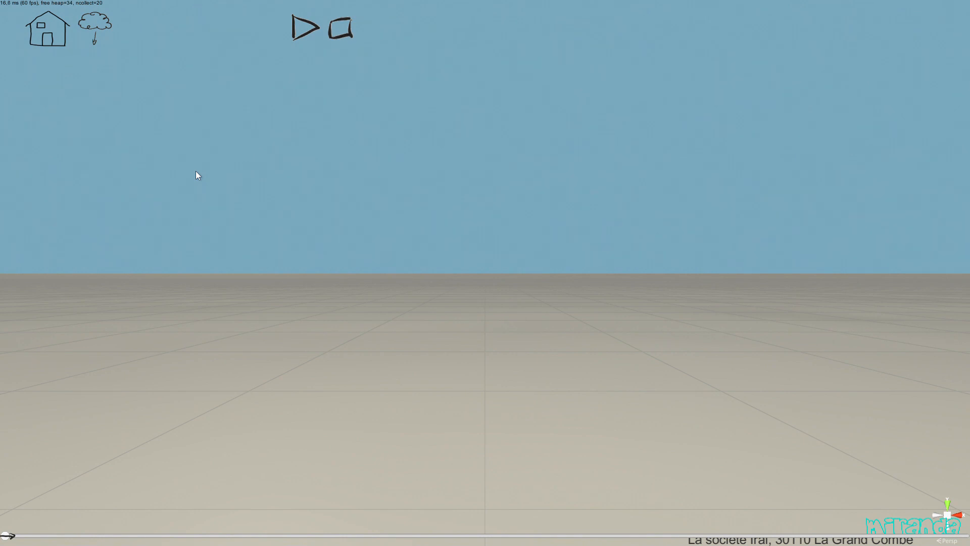
mouse_move(192, 159)
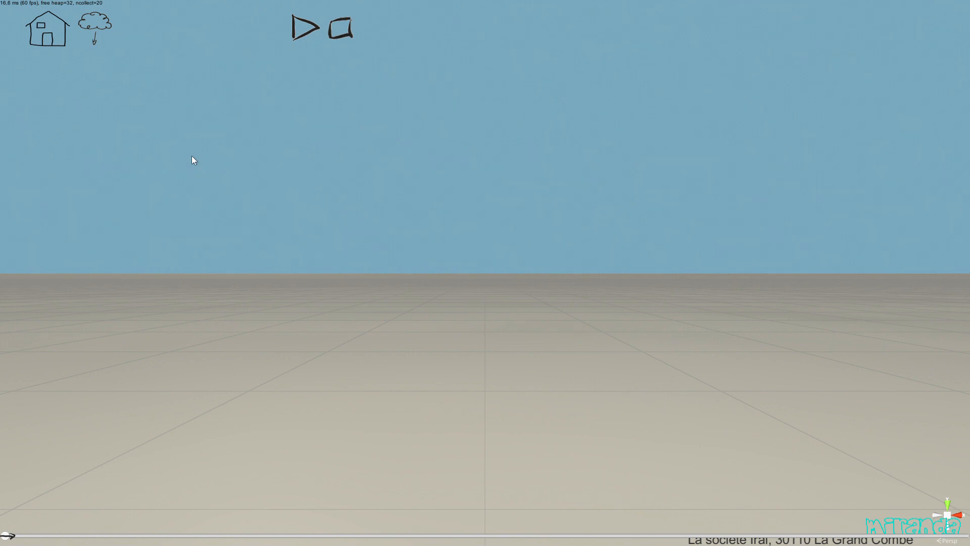
mouse_move(145, 77)
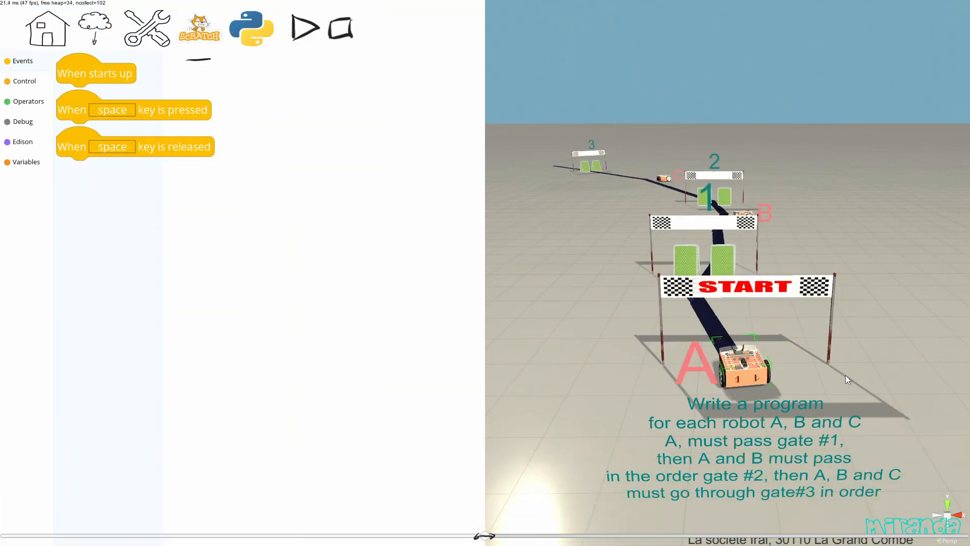
mouse_move(828, 425)
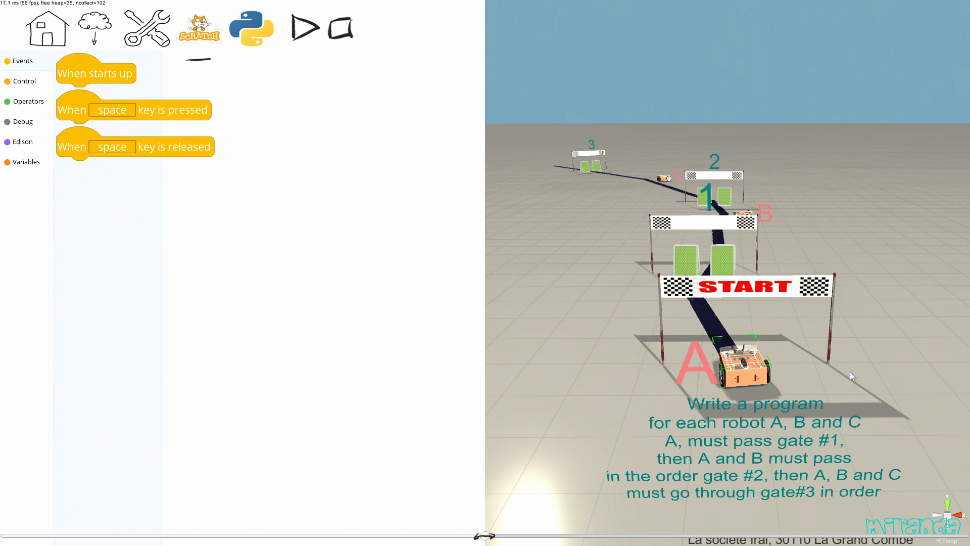
mouse_move(821, 375)
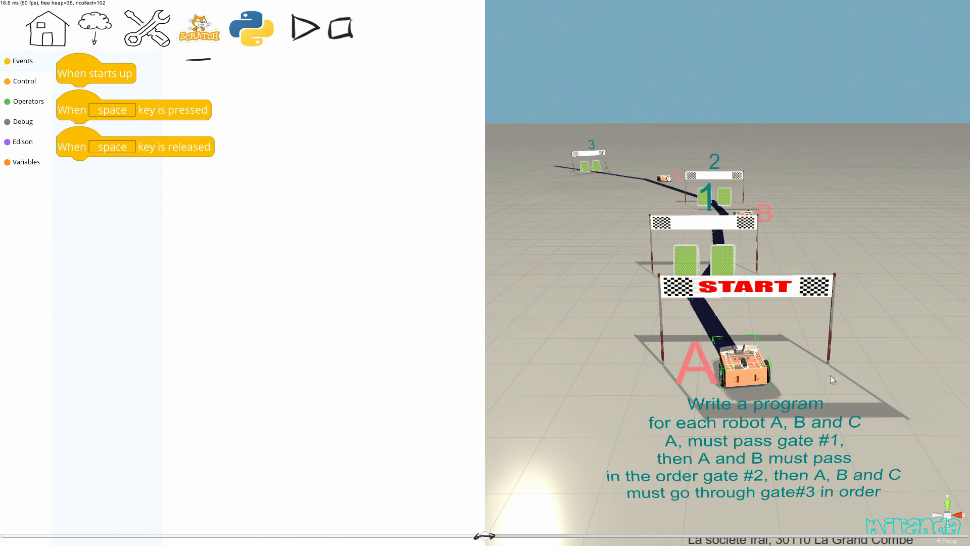
mouse_move(836, 377)
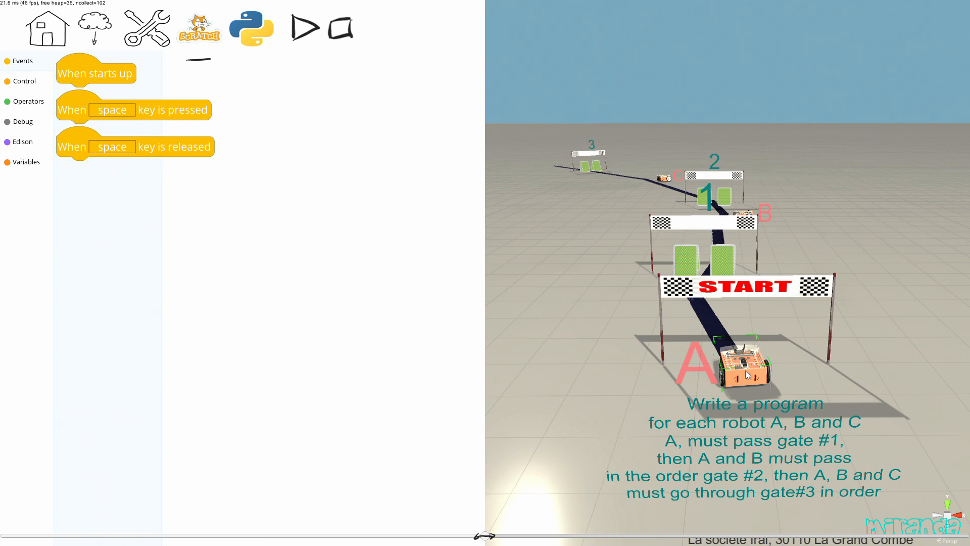
mouse_move(705, 237)
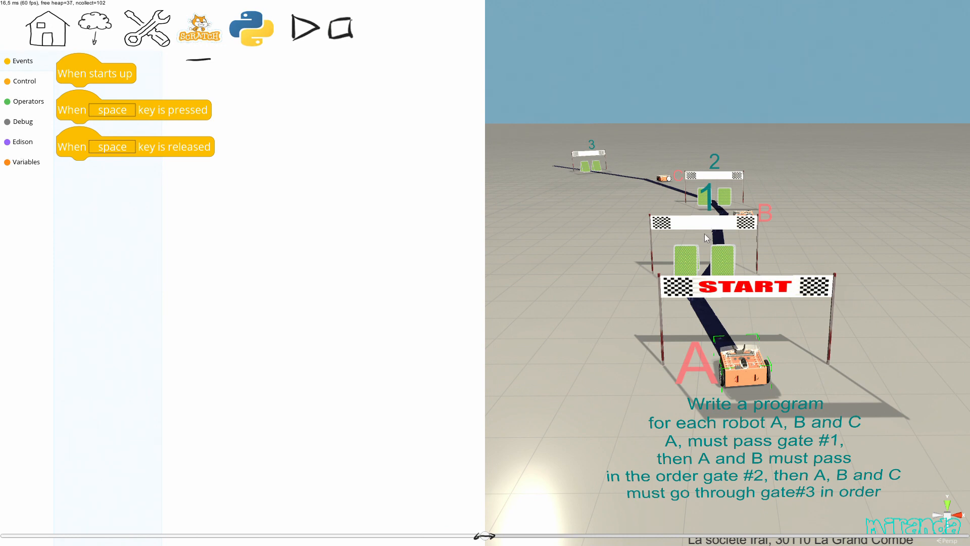
mouse_move(709, 204)
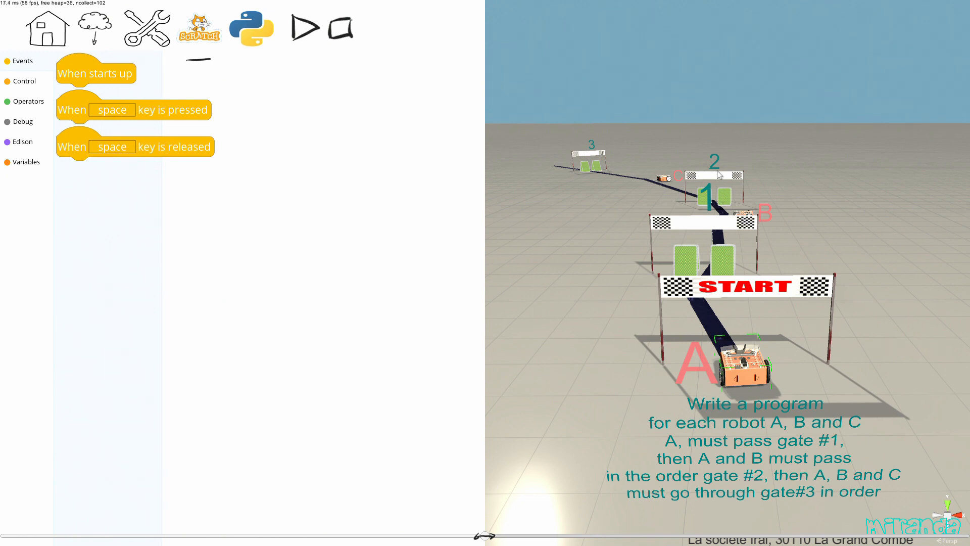
mouse_move(784, 214)
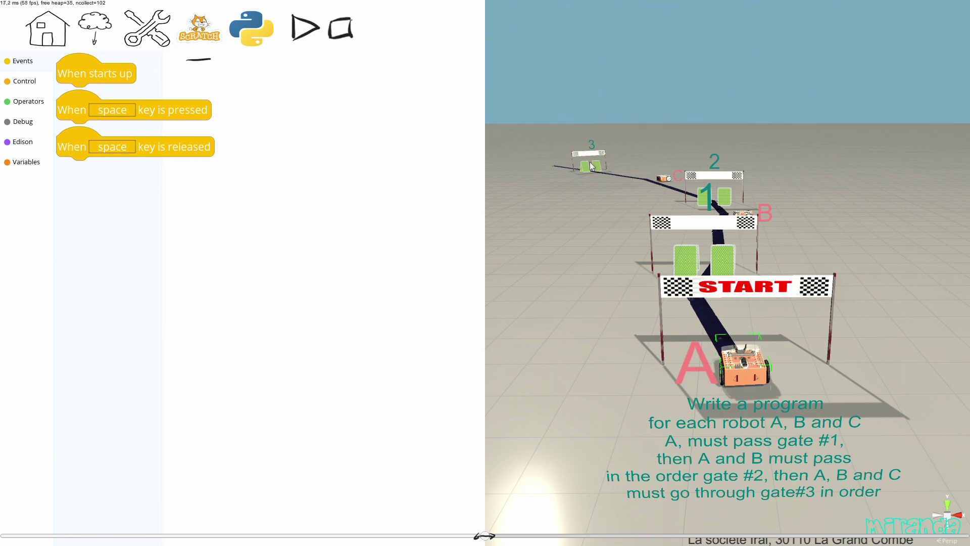
mouse_move(521, 357)
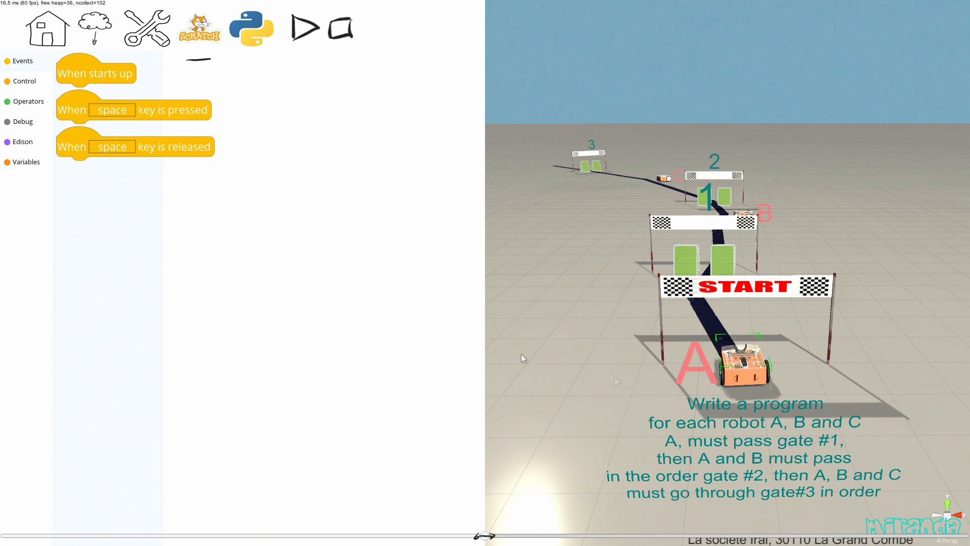
- Build robot A's program: When starts up followed by two Edison motor power 100 blocks
drag(96, 73, 309, 163)
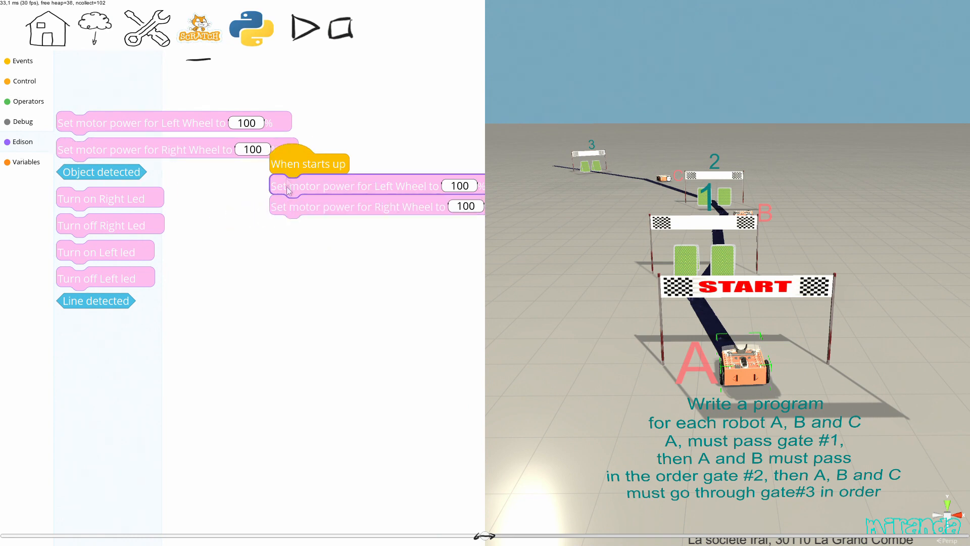
drag(308, 163, 244, 217)
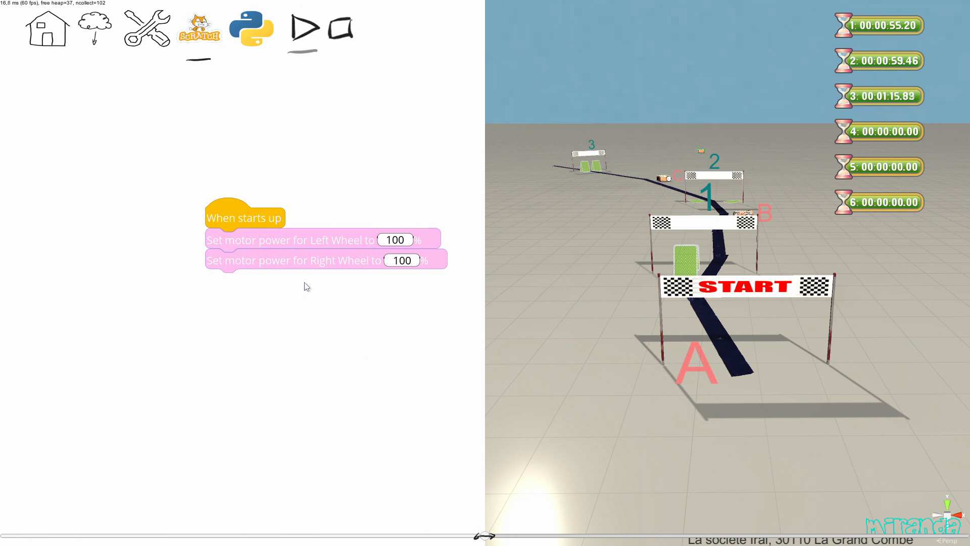
mouse_move(392, 30)
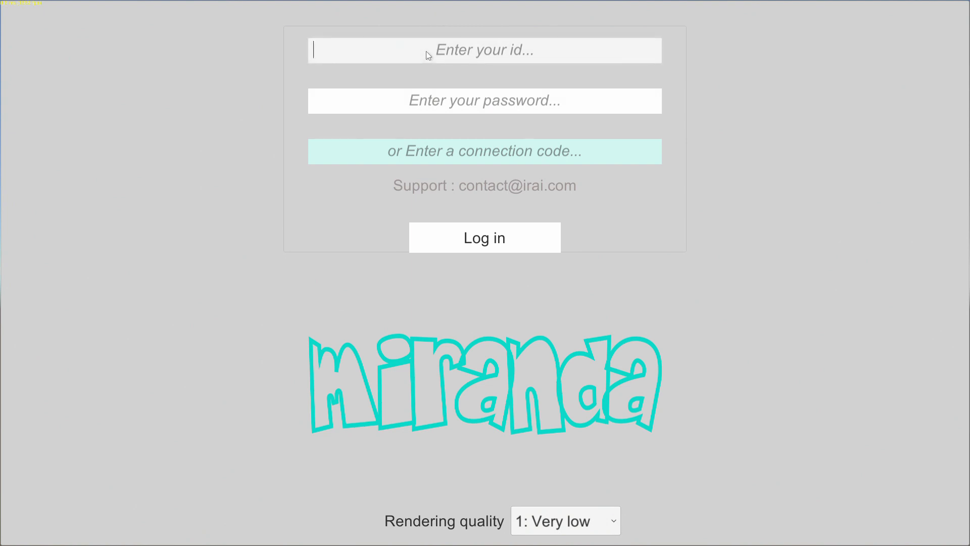
- Enter the credentials, set rendering quality to 6: Ultra, and log in
text(irai)
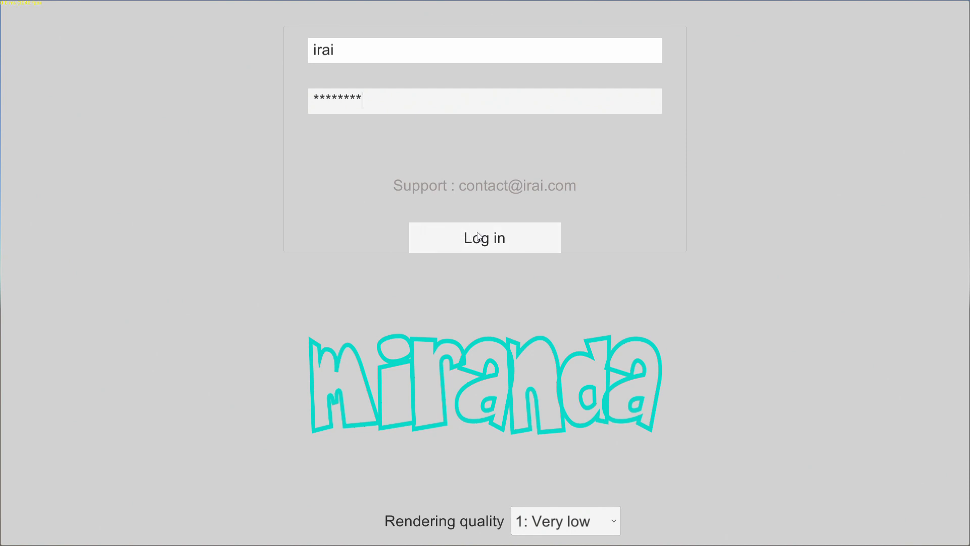
click(566, 521)
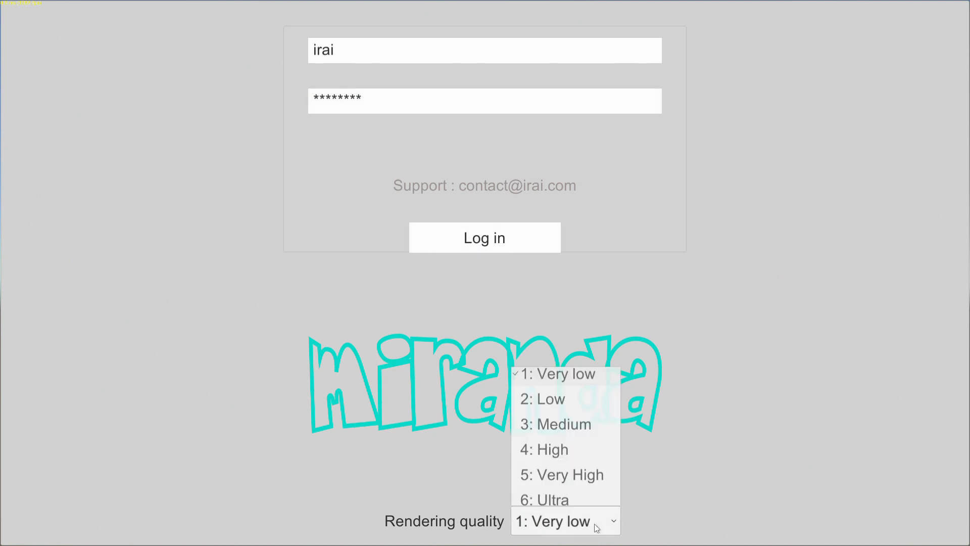
click(549, 499)
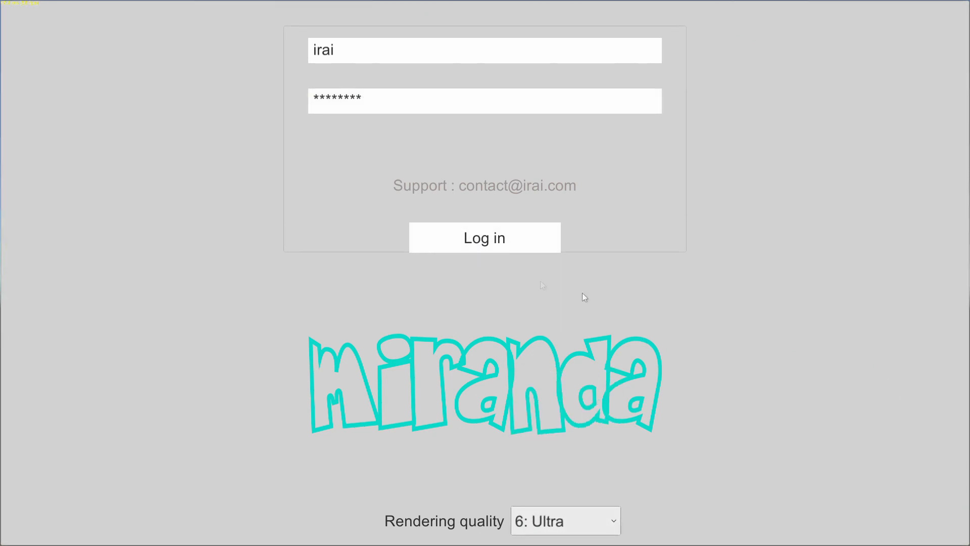
click(484, 238)
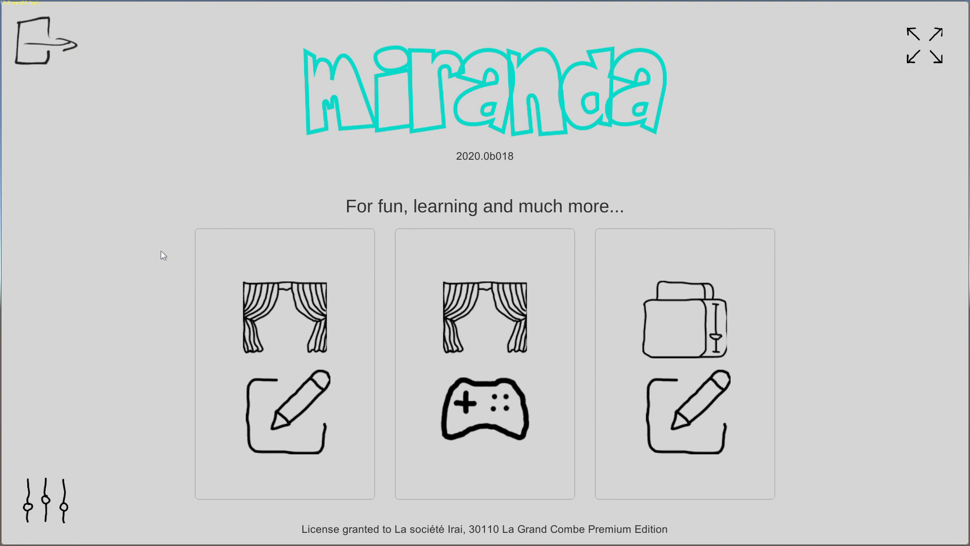
mouse_move(133, 258)
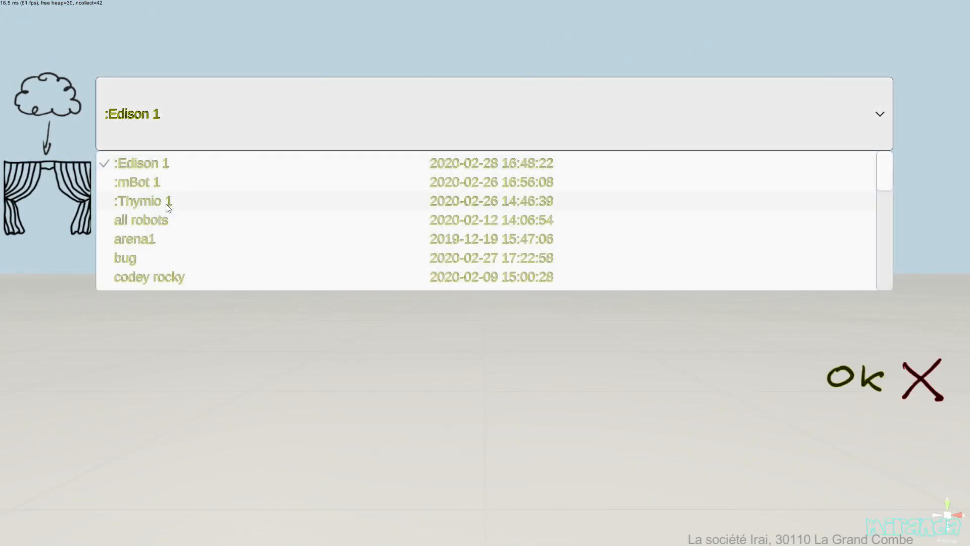
- Load the Edison 1 solution scratch simulation from the list
scroll(down, 3)
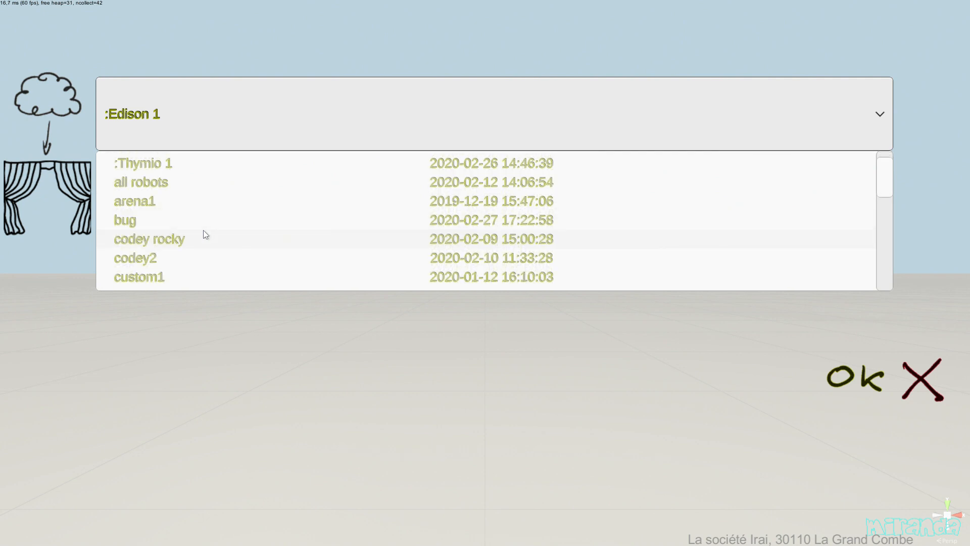
scroll(down, 3)
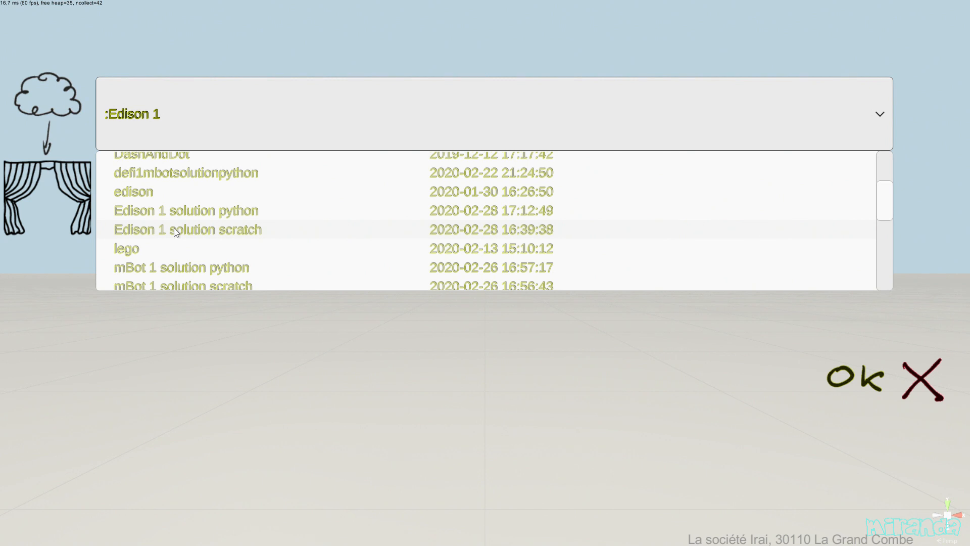
click(188, 230)
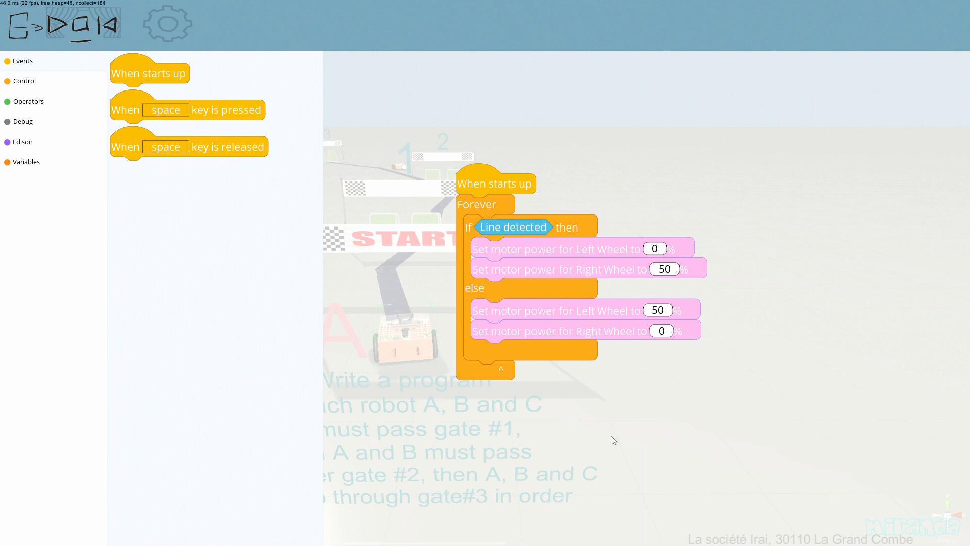
mouse_move(16, 33)
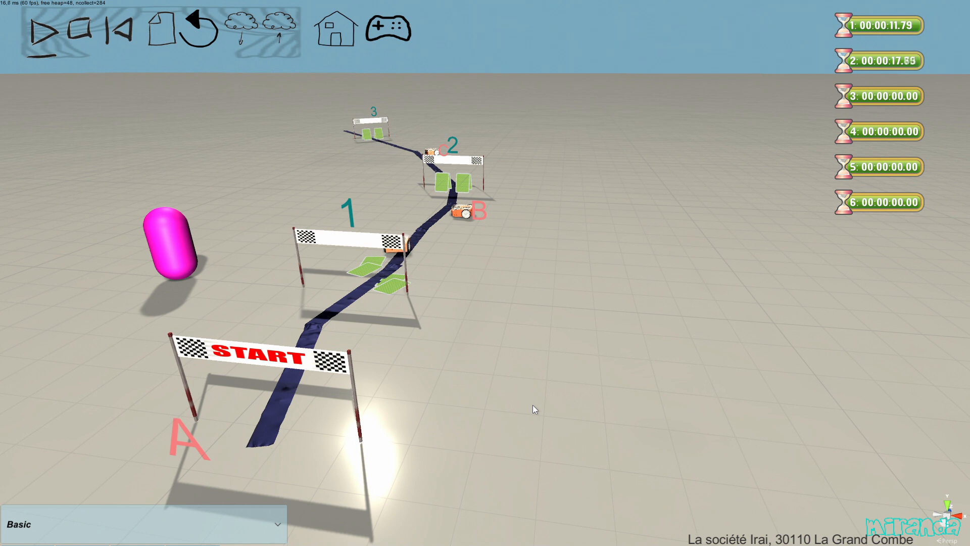
- Select robot B on the track to show its position and rotation properties
click(463, 211)
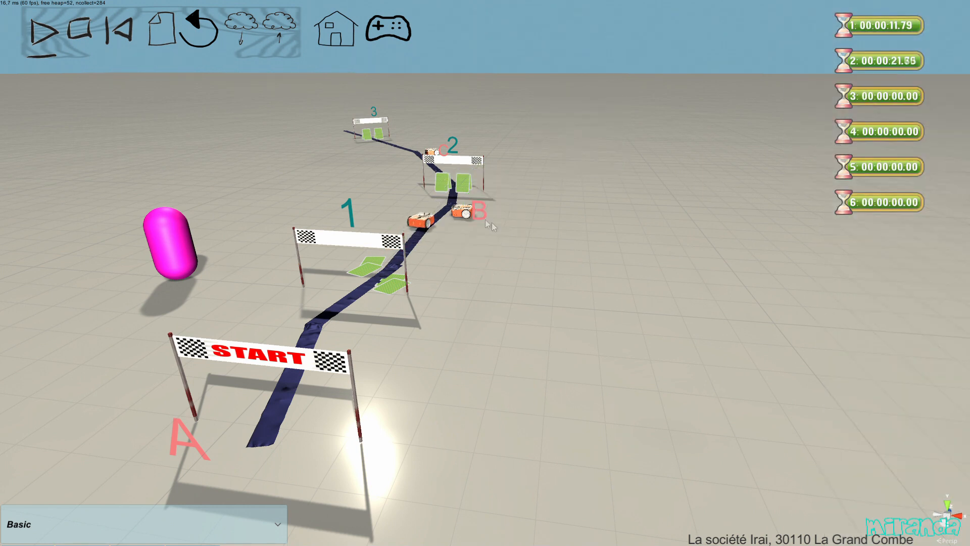
click(463, 215)
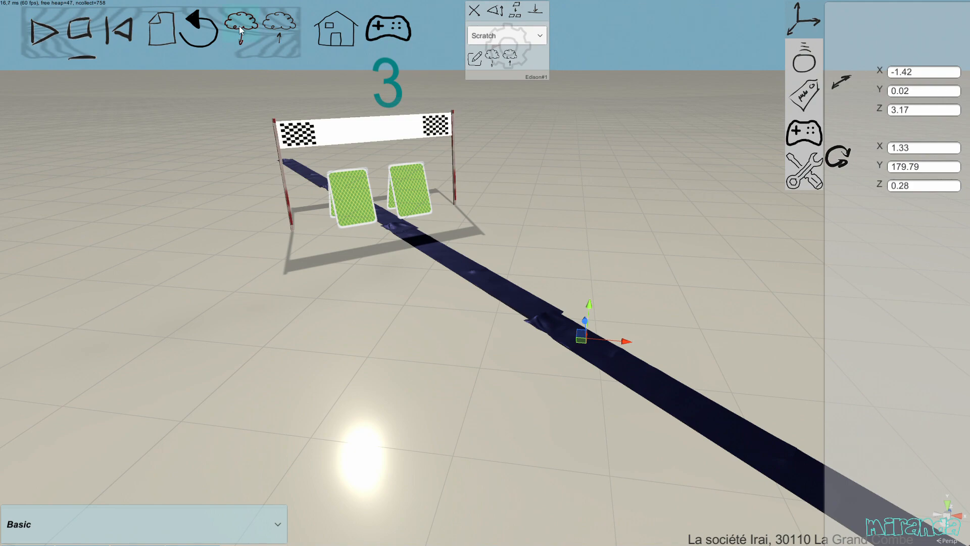
- Reload the challenge from the cloud so robot A returns to the start gate
click(239, 27)
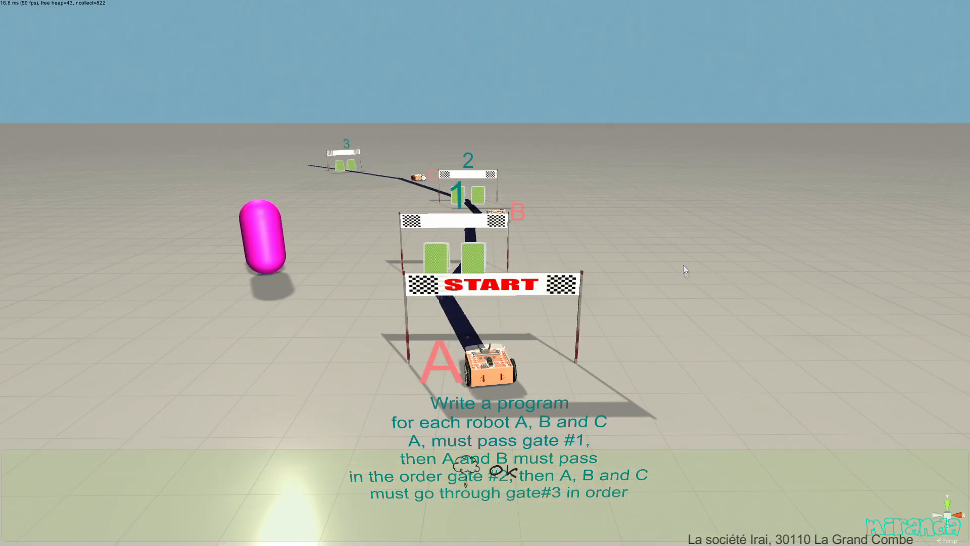
click(490, 367)
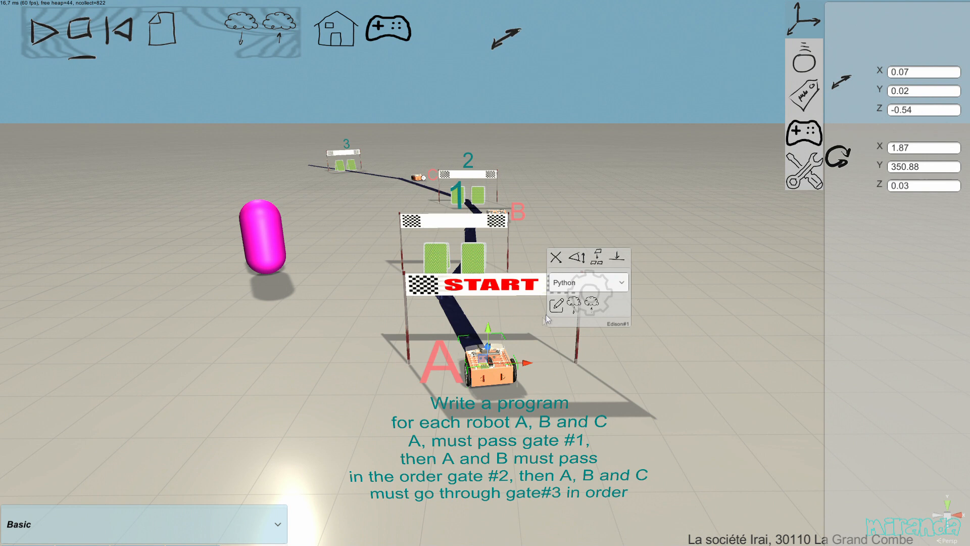
click(555, 304)
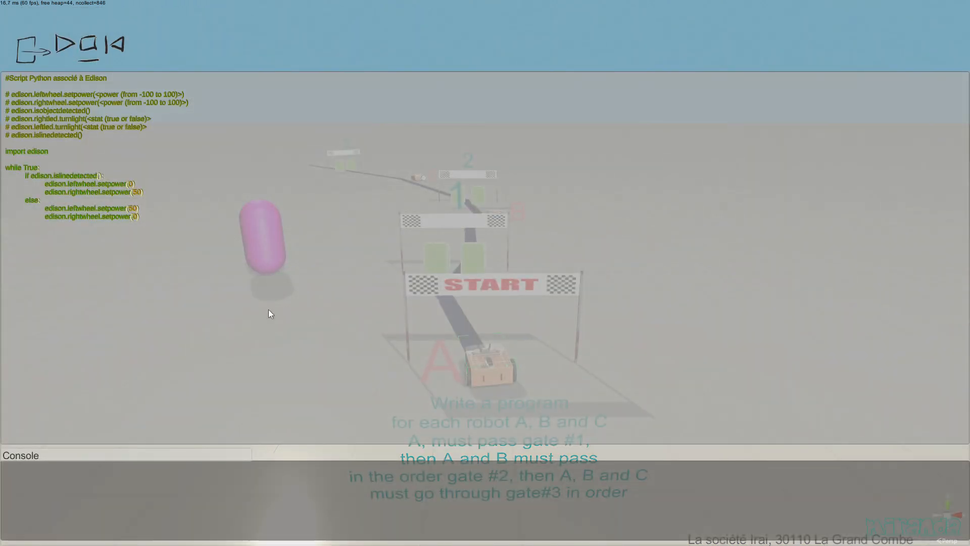
mouse_move(24, 53)
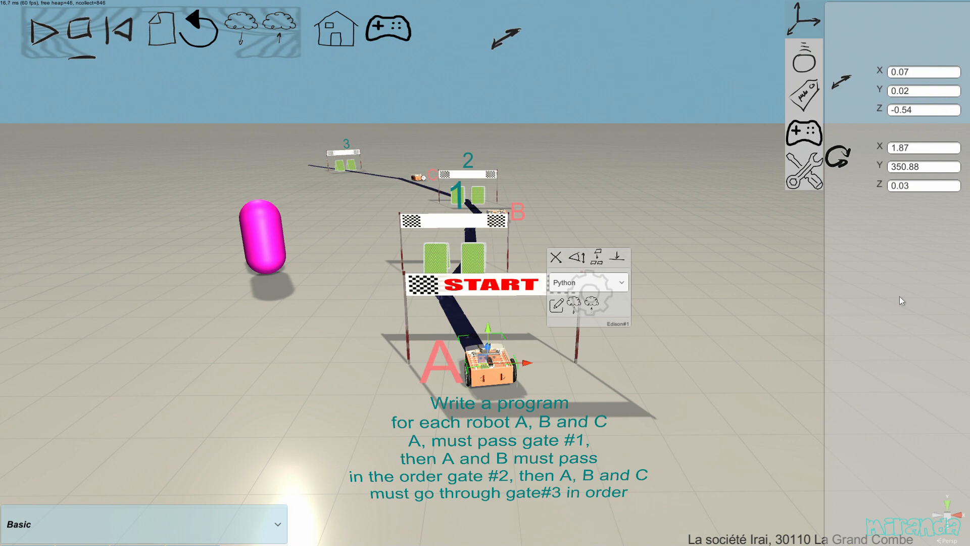
mouse_move(366, 380)
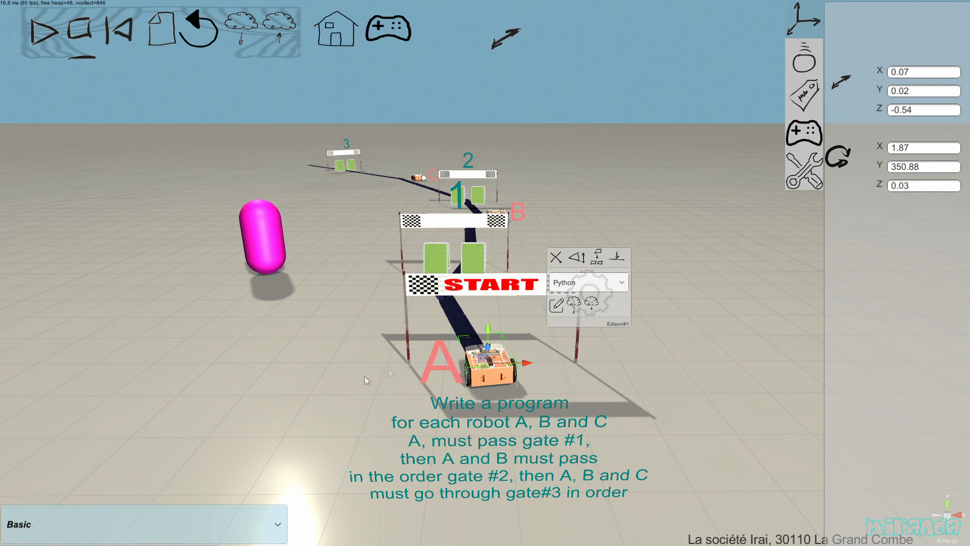
mouse_move(231, 352)
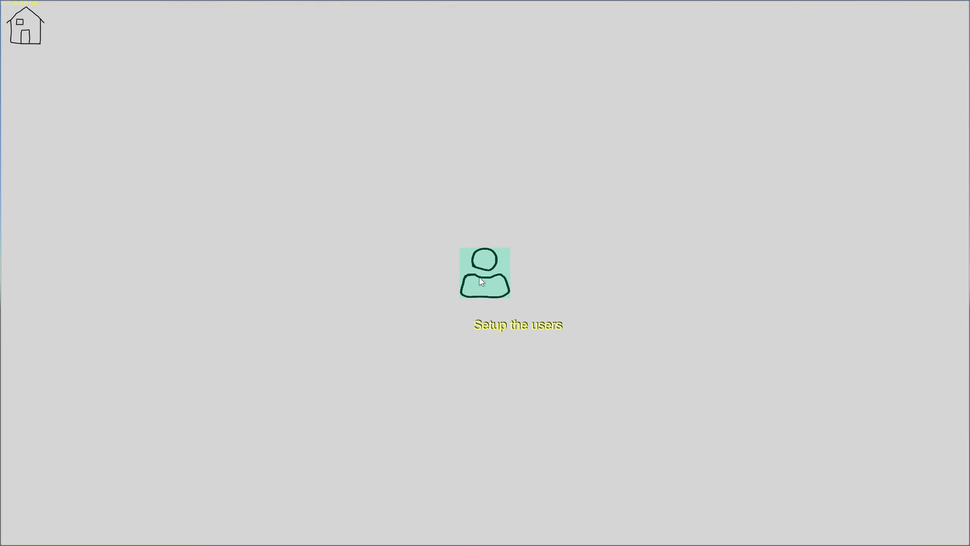
- Go to the Setup the users page listing user sm's mBot 1 and Edison 1 attempts
click(485, 278)
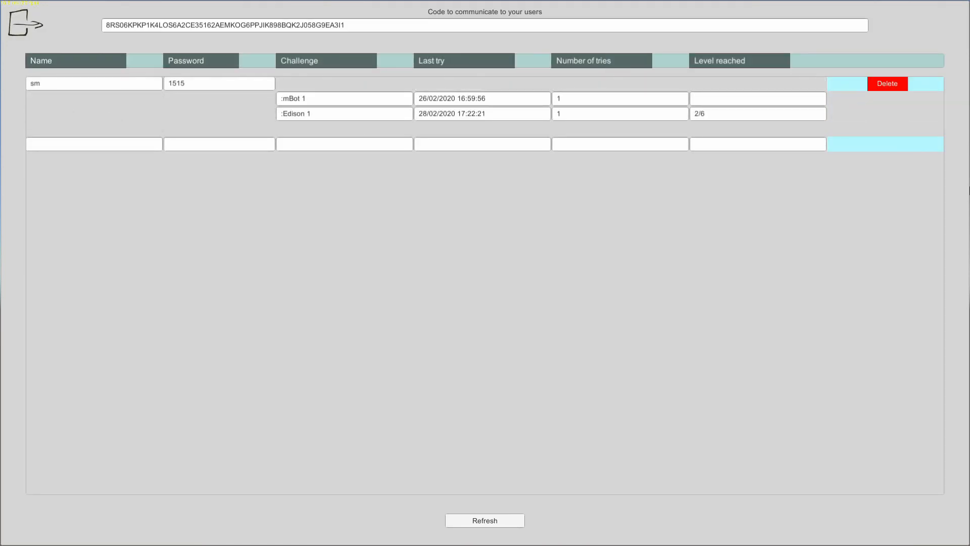
mouse_move(101, 115)
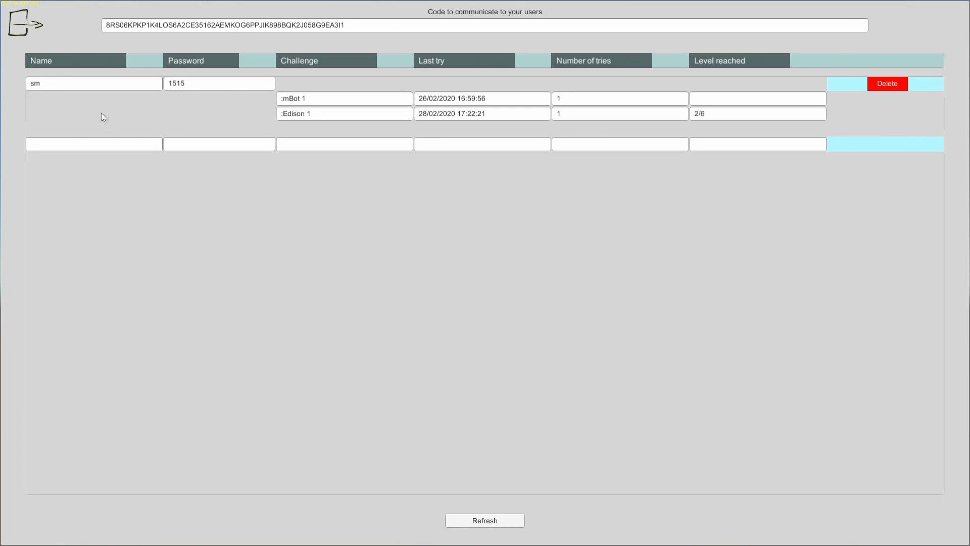
mouse_move(173, 116)
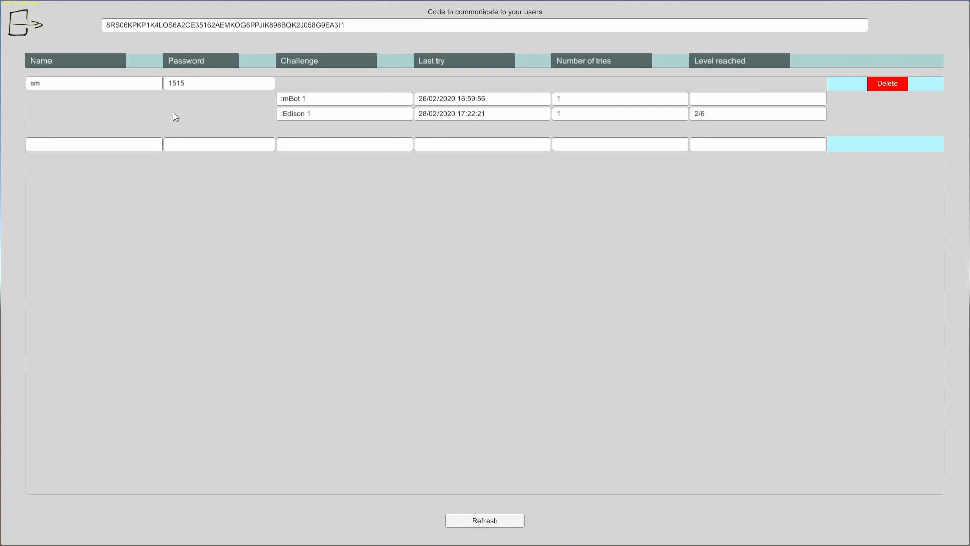
mouse_move(347, 155)
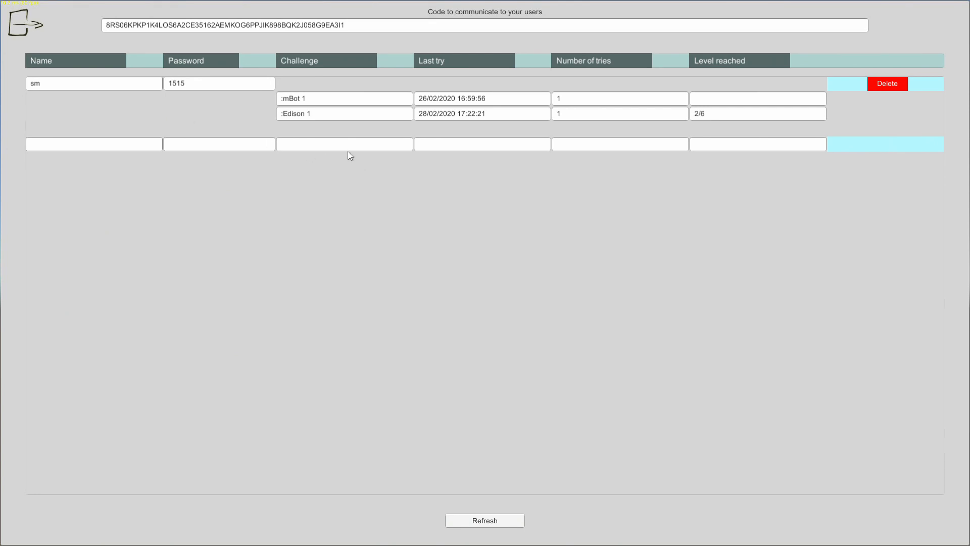
mouse_move(201, 125)
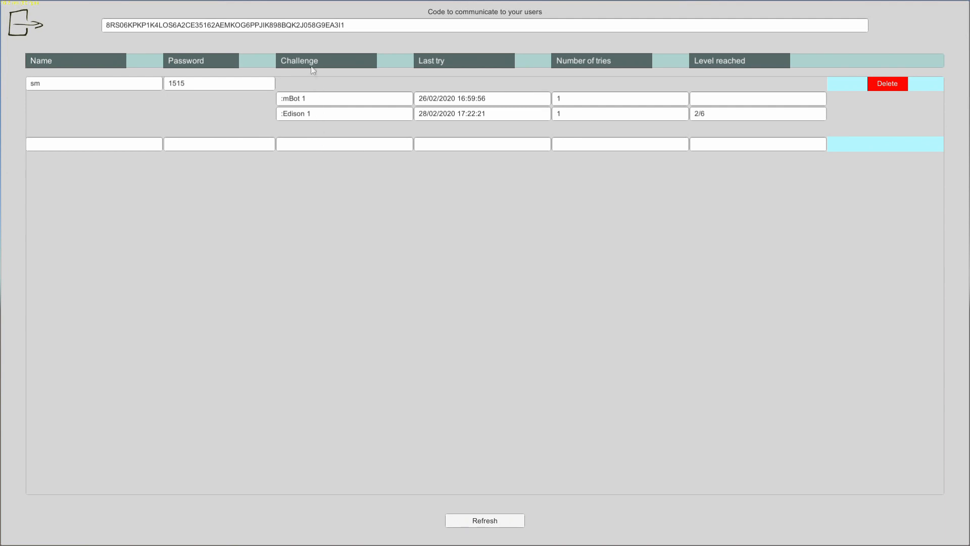
mouse_move(297, 134)
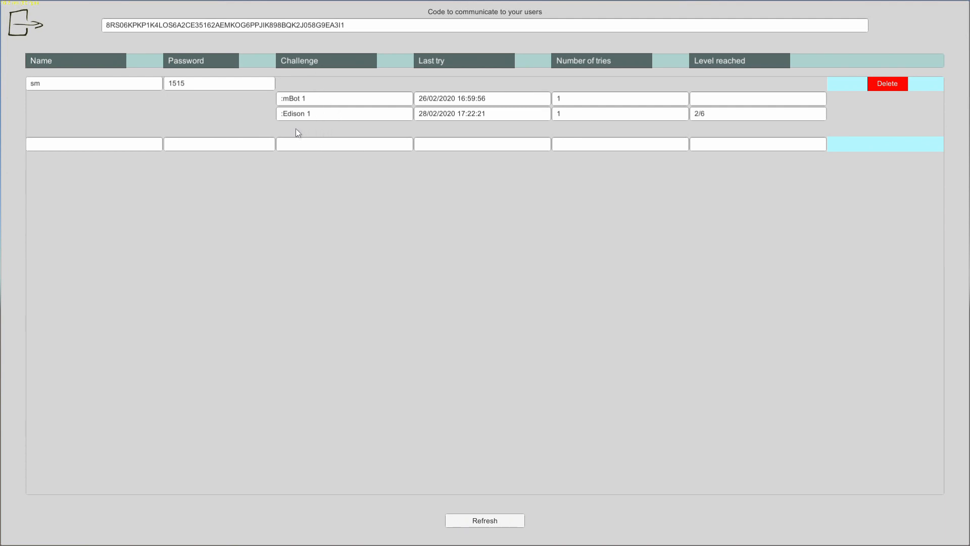
mouse_move(475, 129)
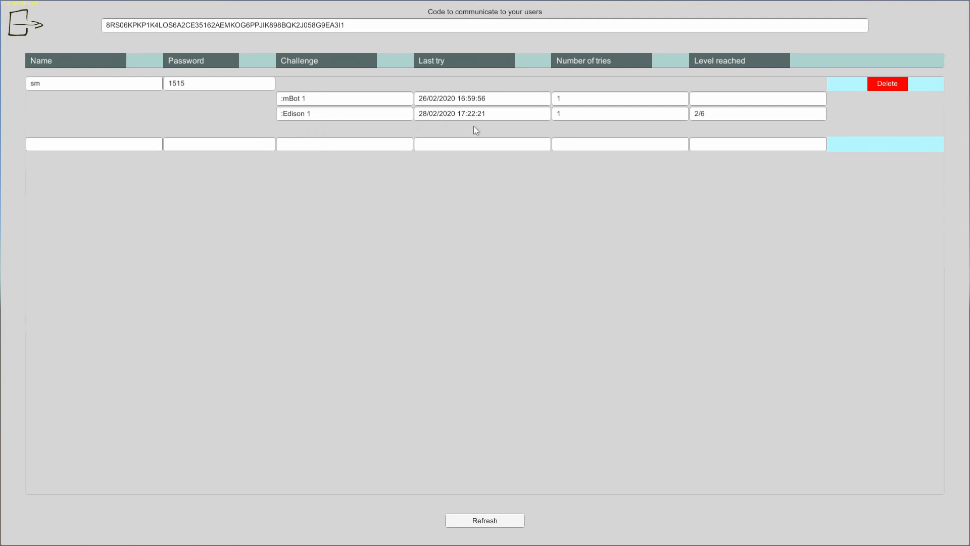
mouse_move(459, 102)
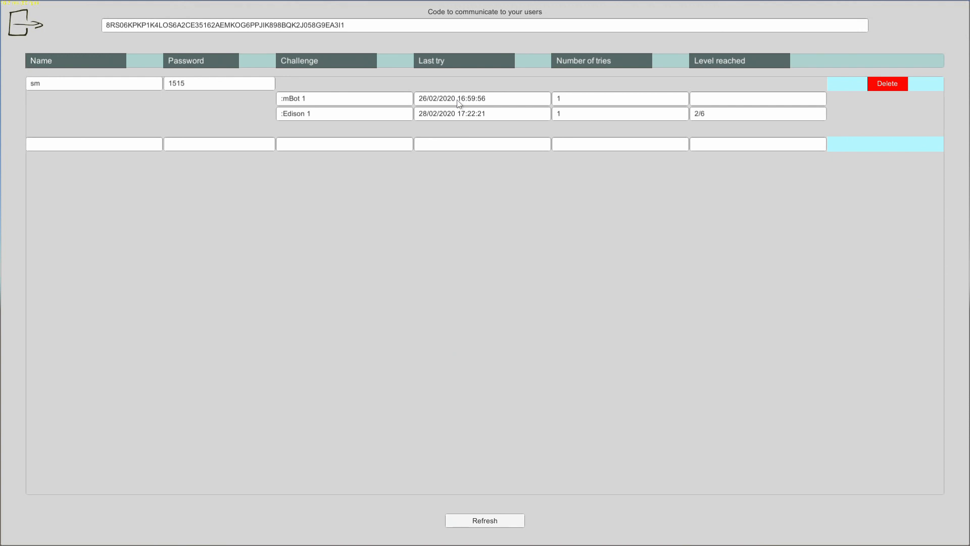
mouse_move(565, 115)
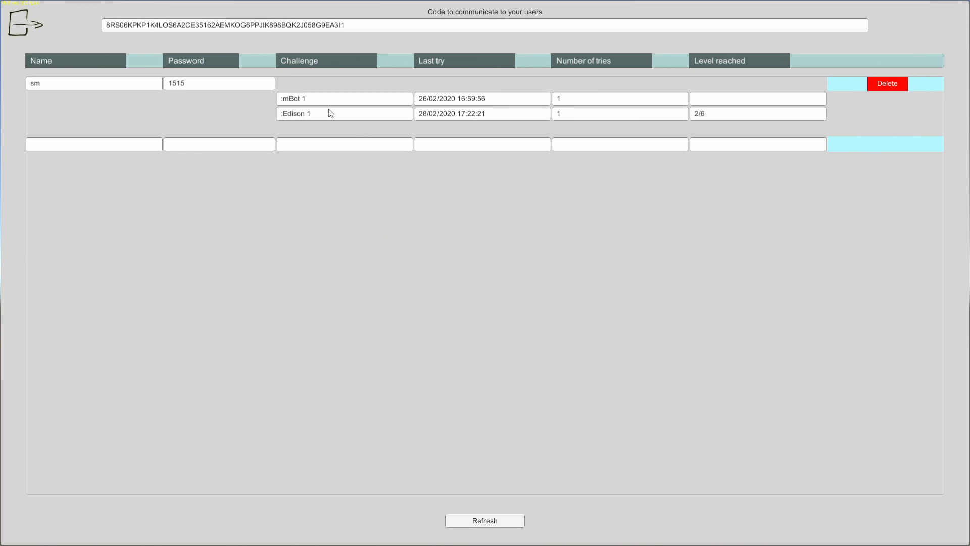
mouse_move(719, 126)
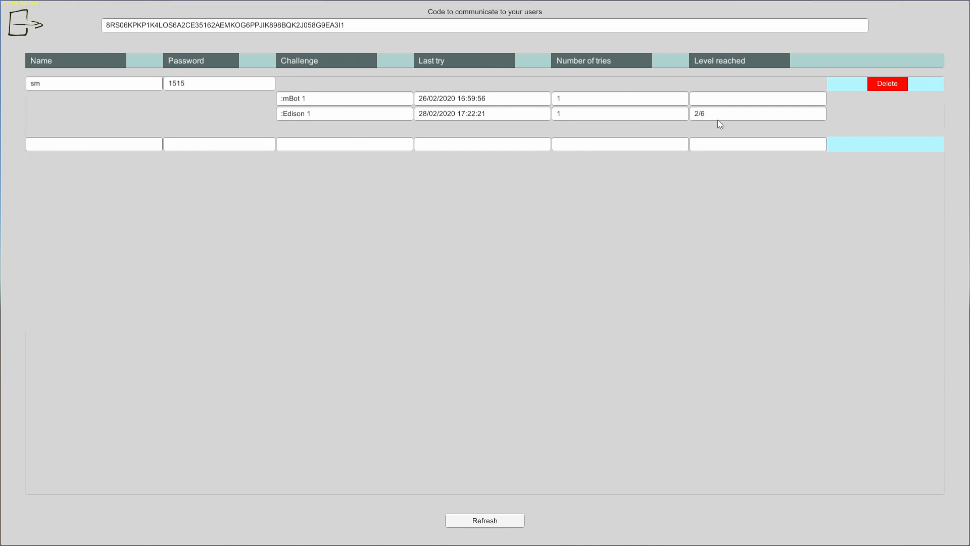
mouse_move(709, 118)
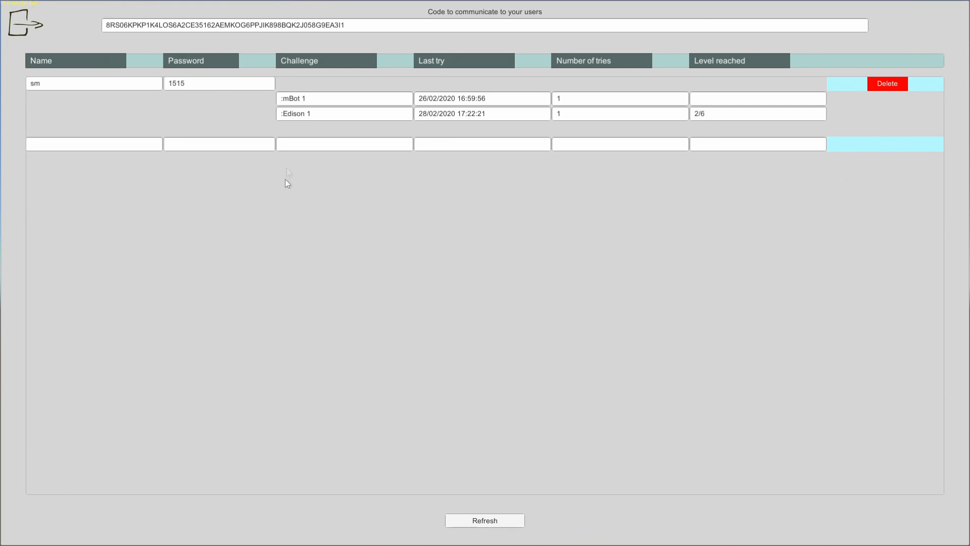
mouse_move(289, 115)
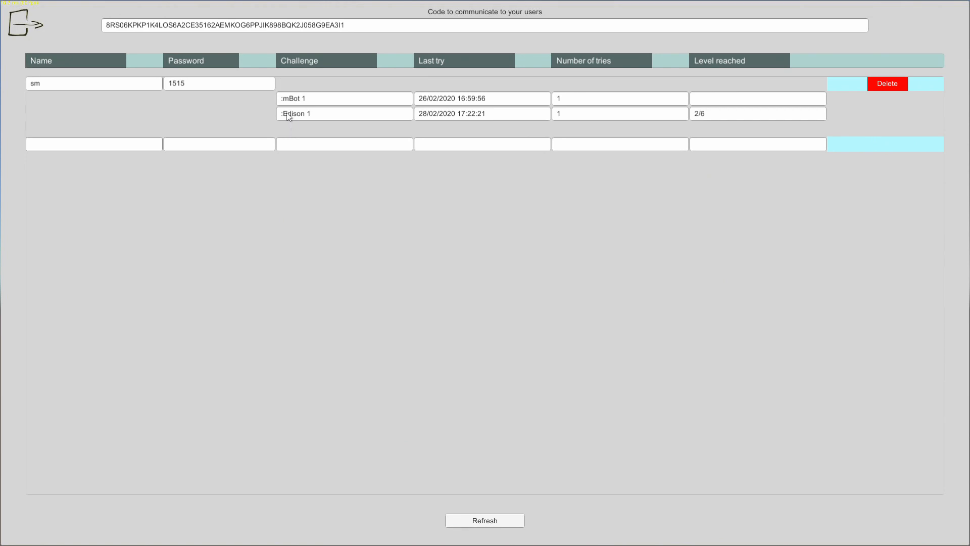
mouse_move(297, 122)
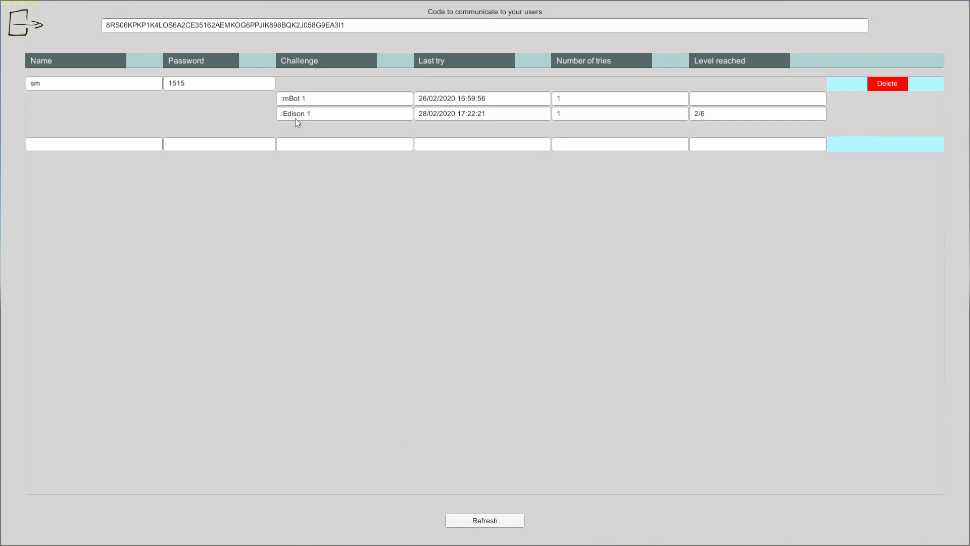
mouse_move(709, 205)
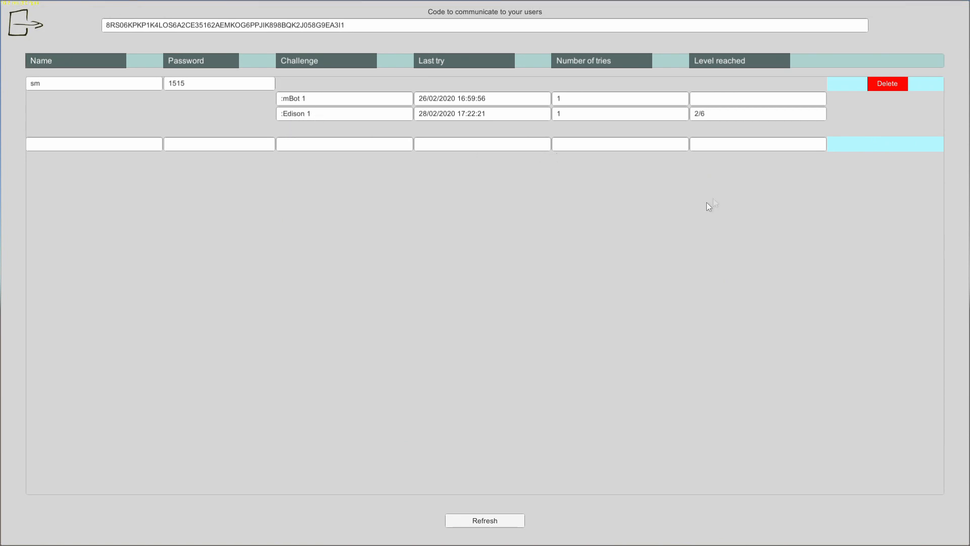
mouse_move(705, 128)
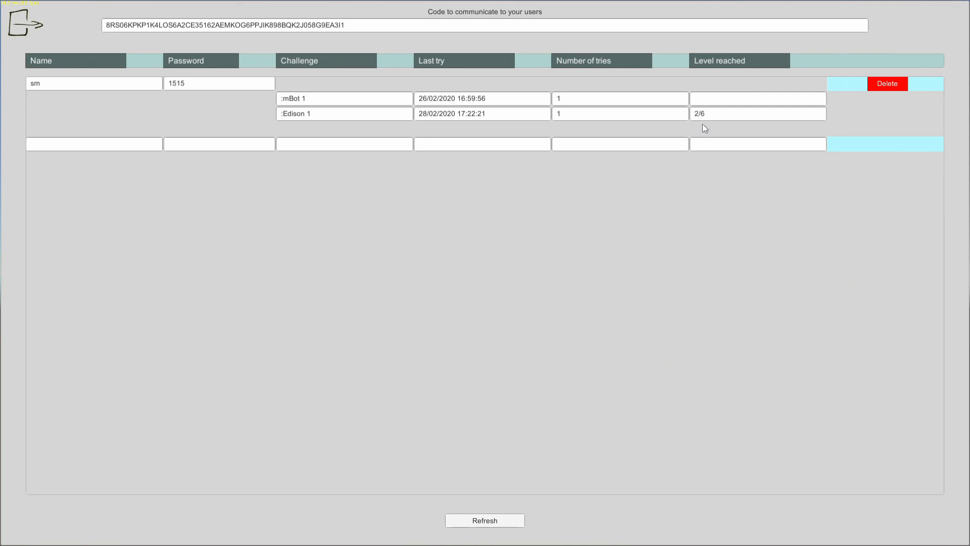
mouse_move(711, 117)
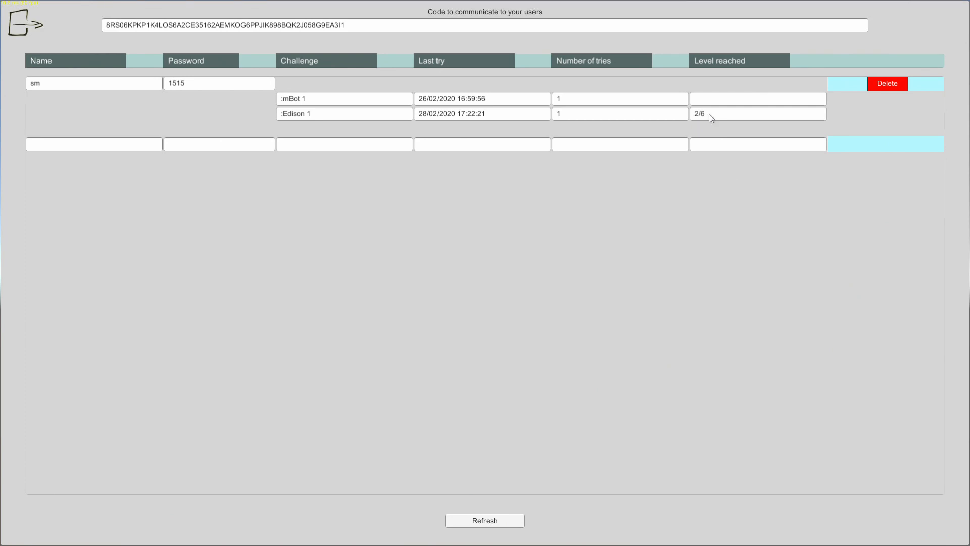
mouse_move(708, 124)
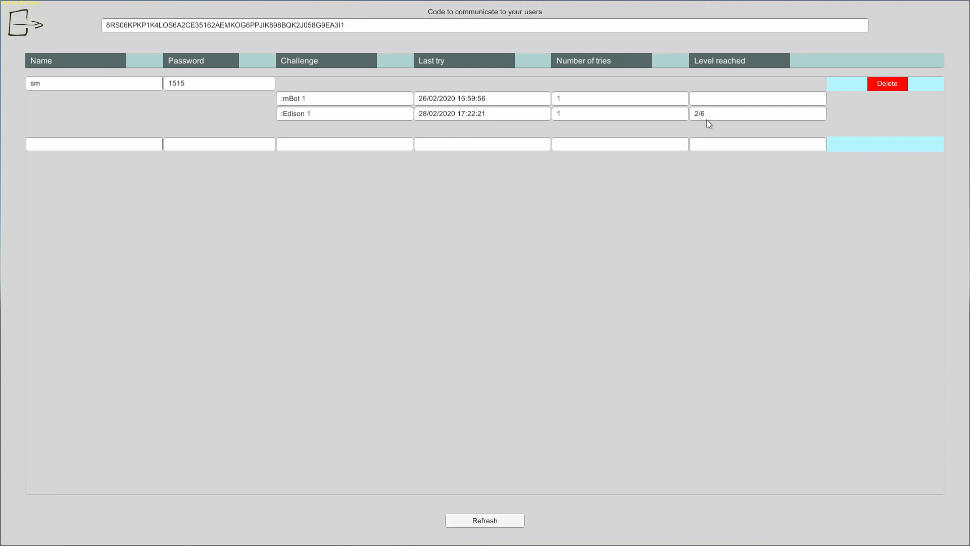
mouse_move(418, 283)
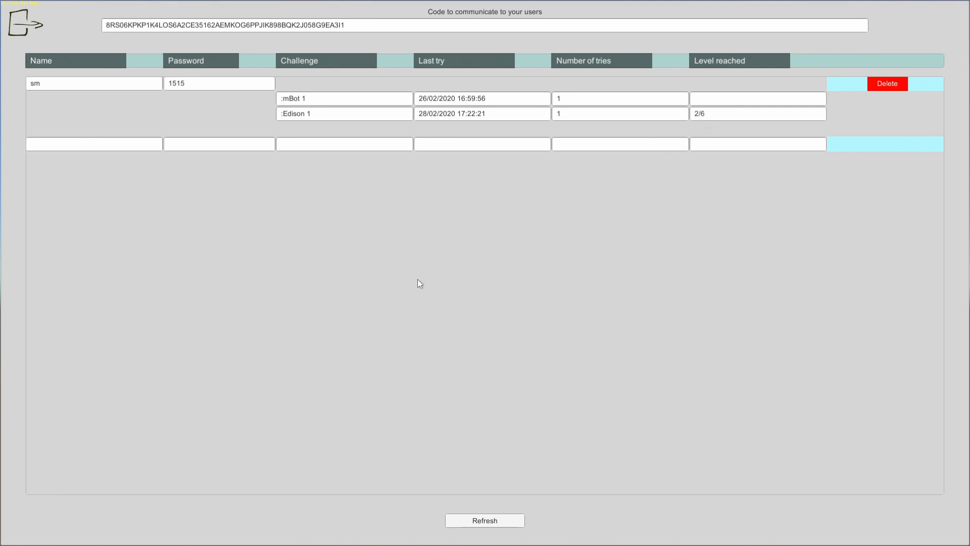
click(93, 145)
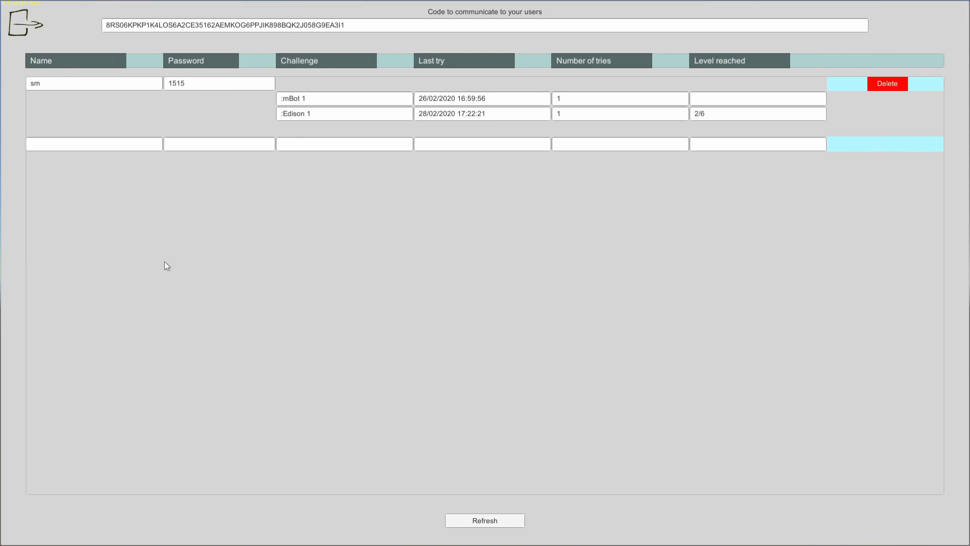
mouse_move(339, 284)
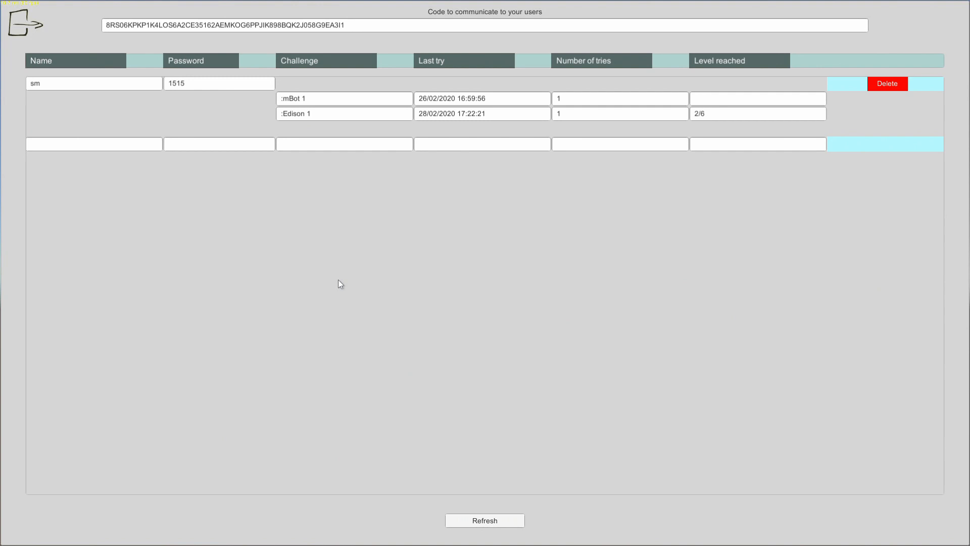
mouse_move(685, 309)
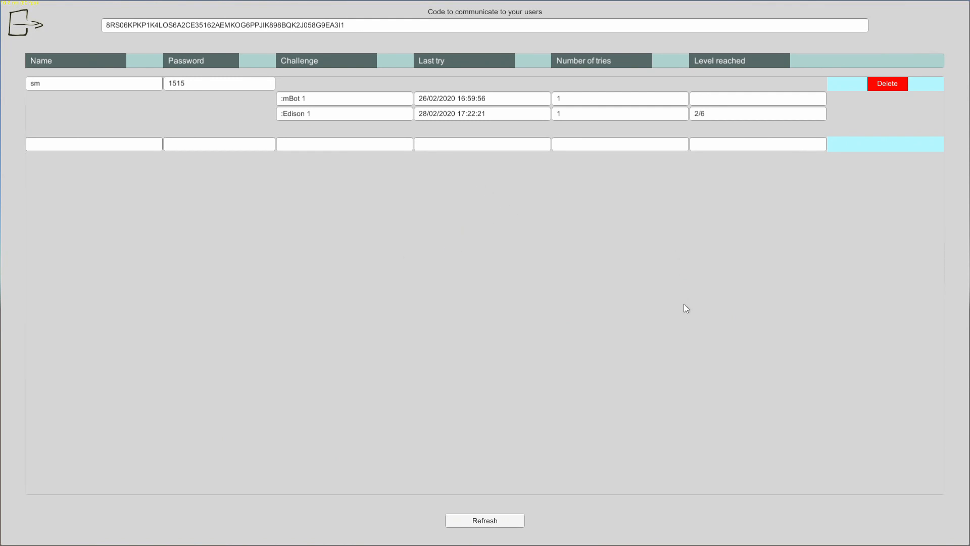